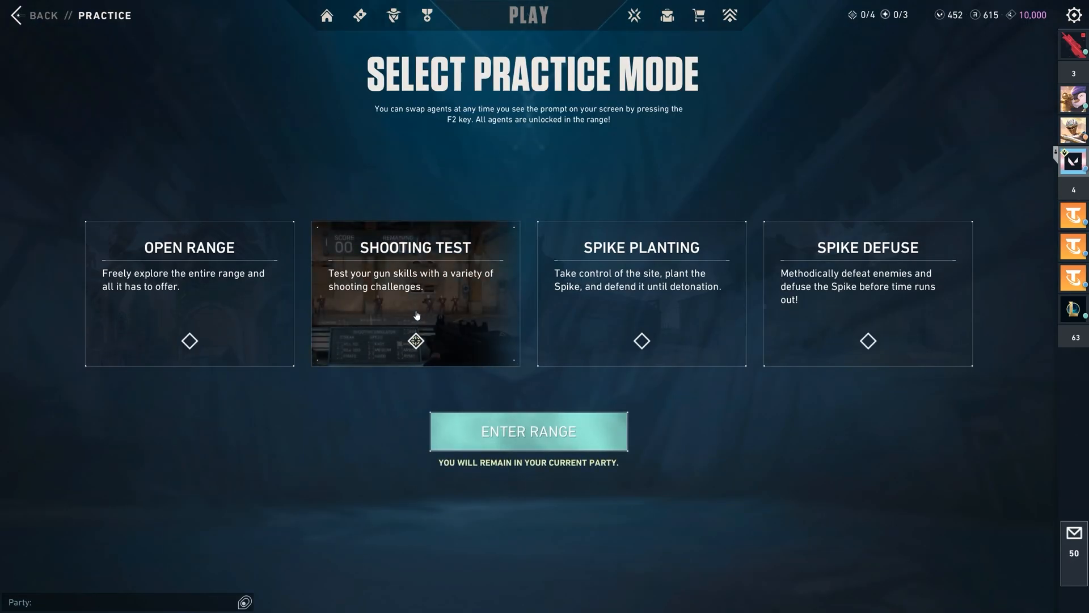
- Enter the Shooting Test practice range and wait for it to load
click(527, 431)
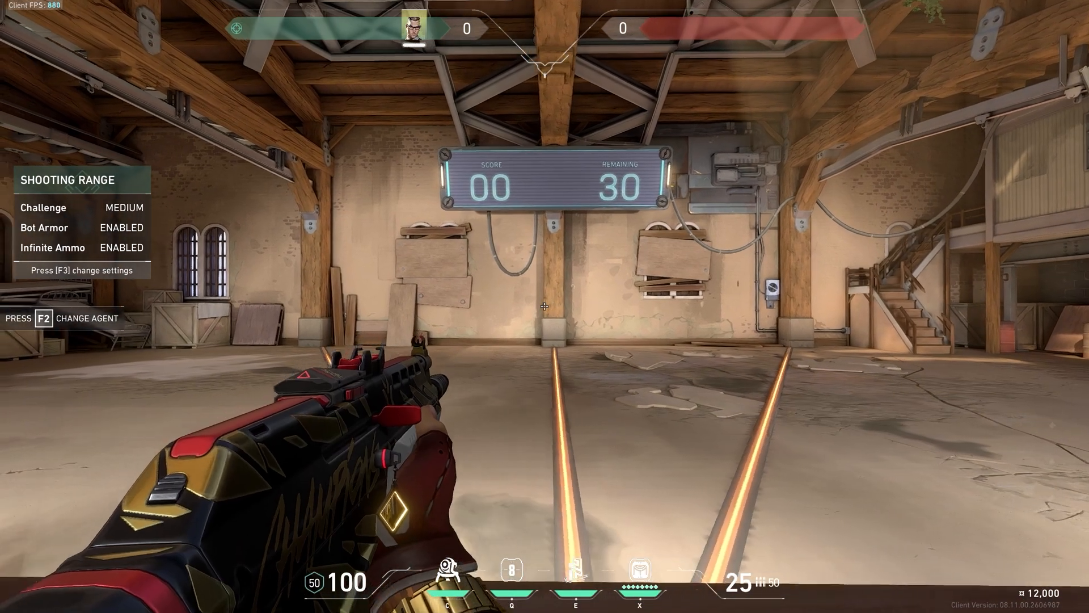
click(544, 306)
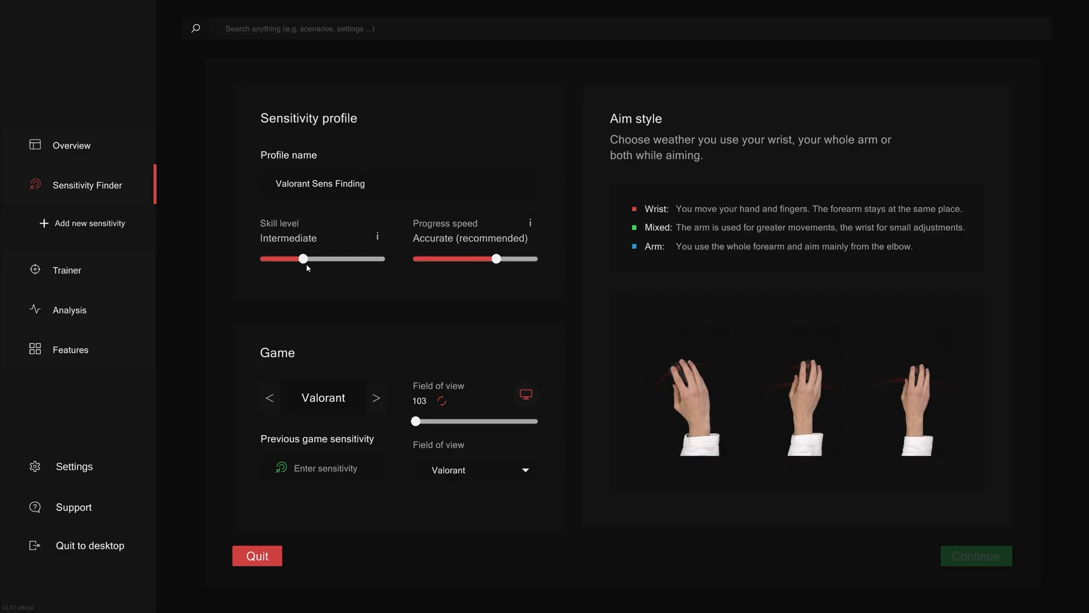
- Adjust the skill level slider for the Valorant profile and confirm
drag(302, 258, 260, 259)
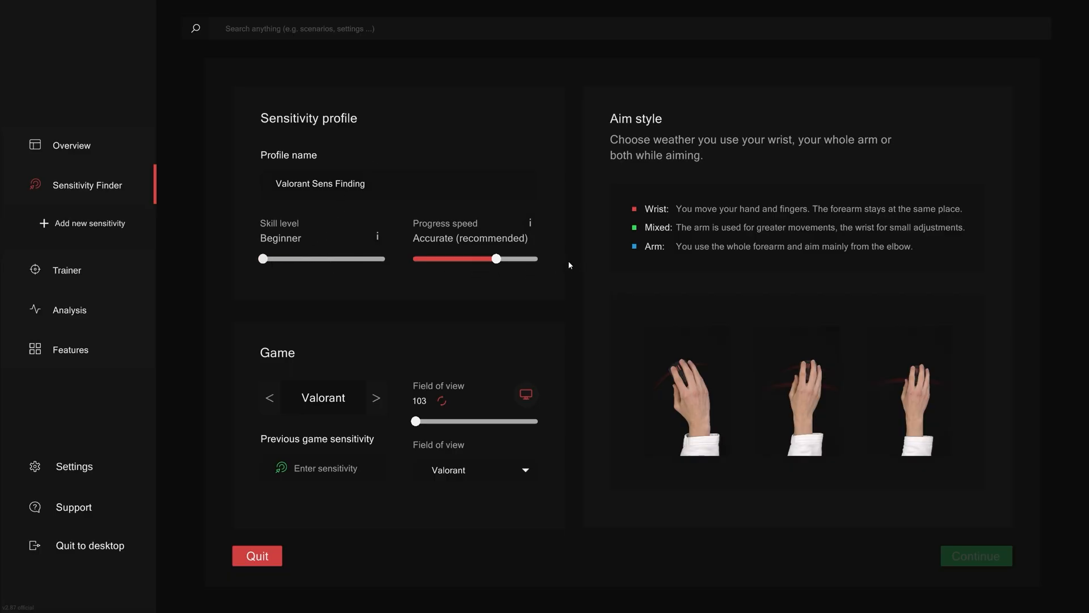
click(975, 556)
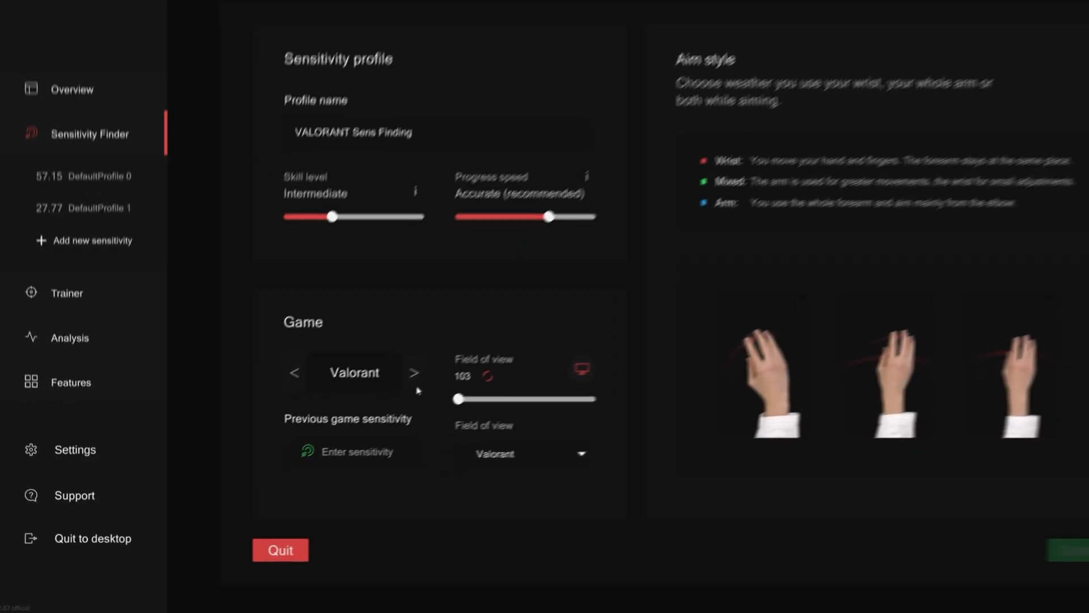
- Enter the previous Valorant sensitivity, starting with '0.'
click(415, 372)
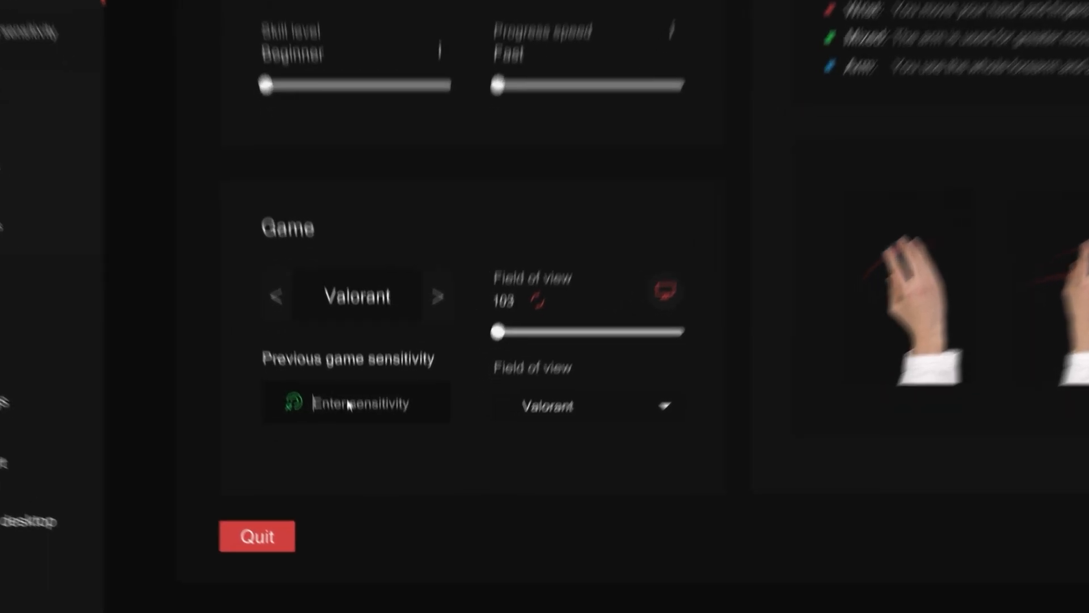
text(0.)
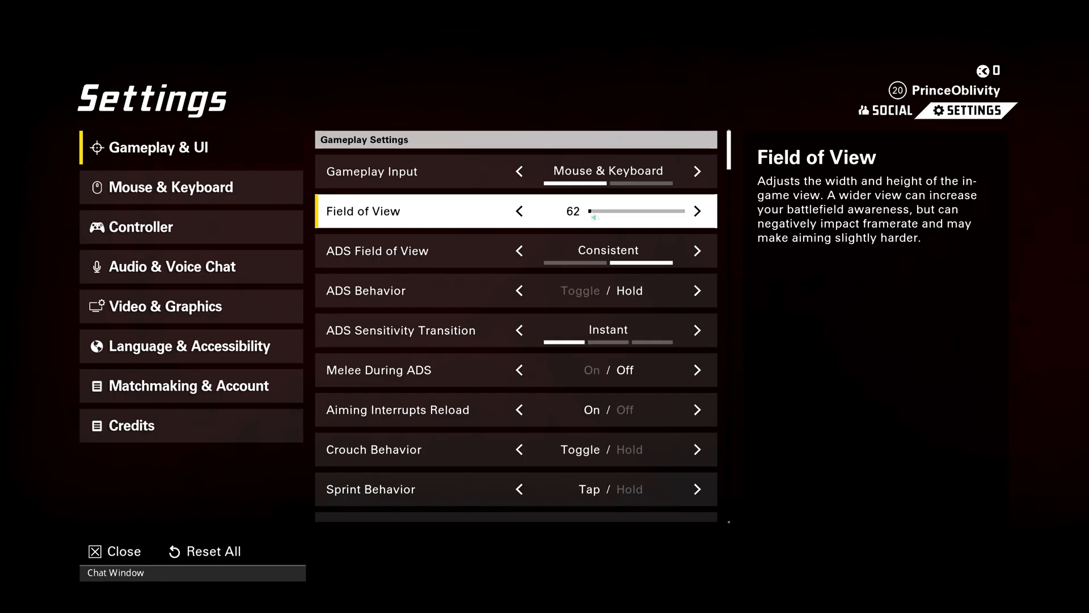
- Adjust the field of view slider and select the Wrist aim style
drag(595, 218, 643, 217)
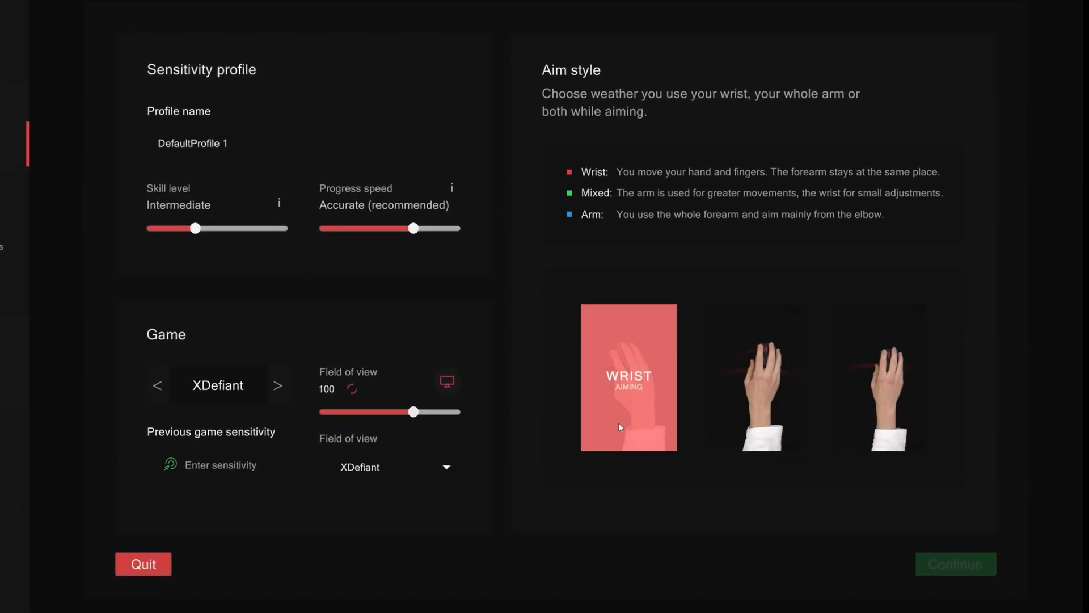
click(954, 563)
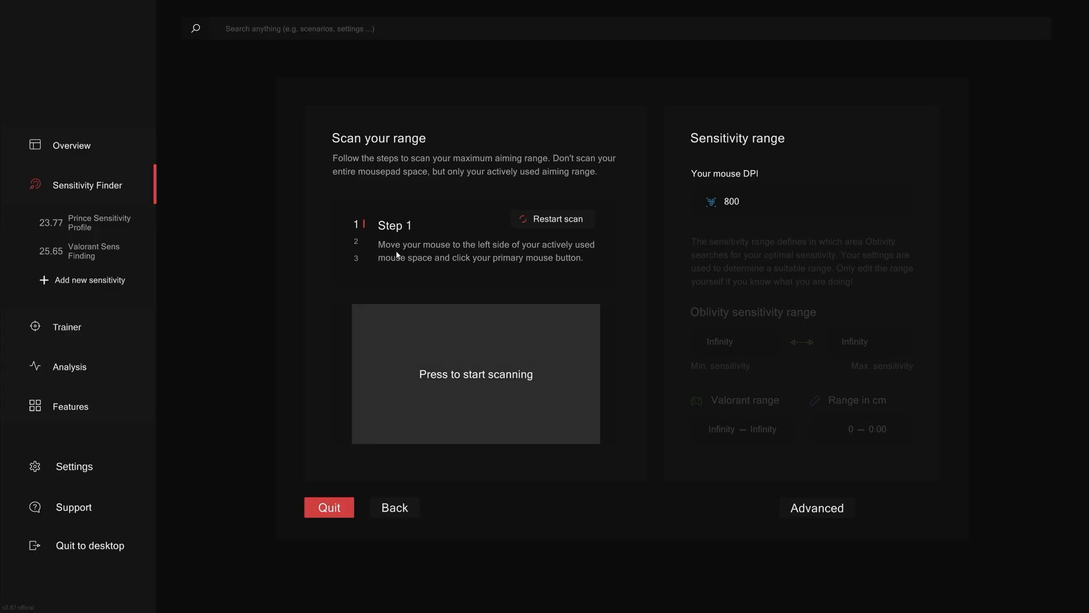
click(476, 374)
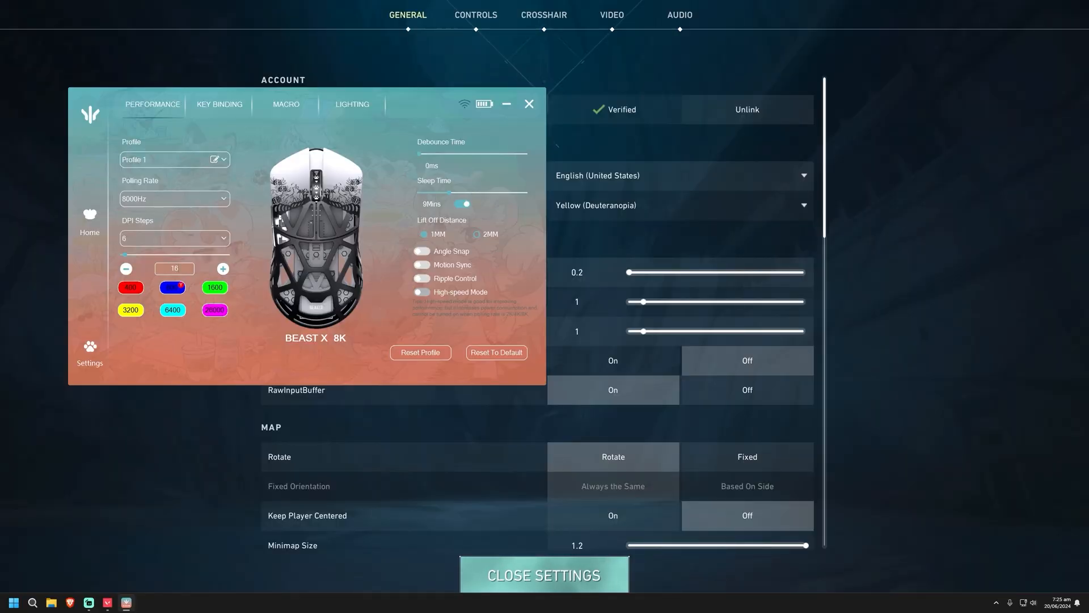
- Switch back to Oblivity's sensitivity range-scan page
click(528, 105)
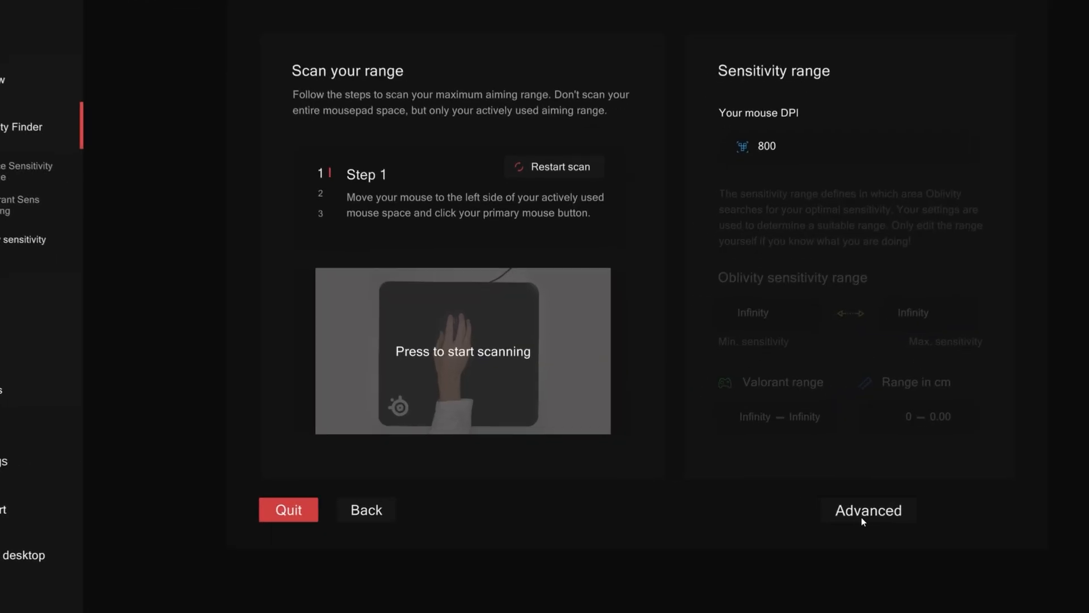
- Open Advanced settings and set the Y axis multiplier to 0.5
click(867, 510)
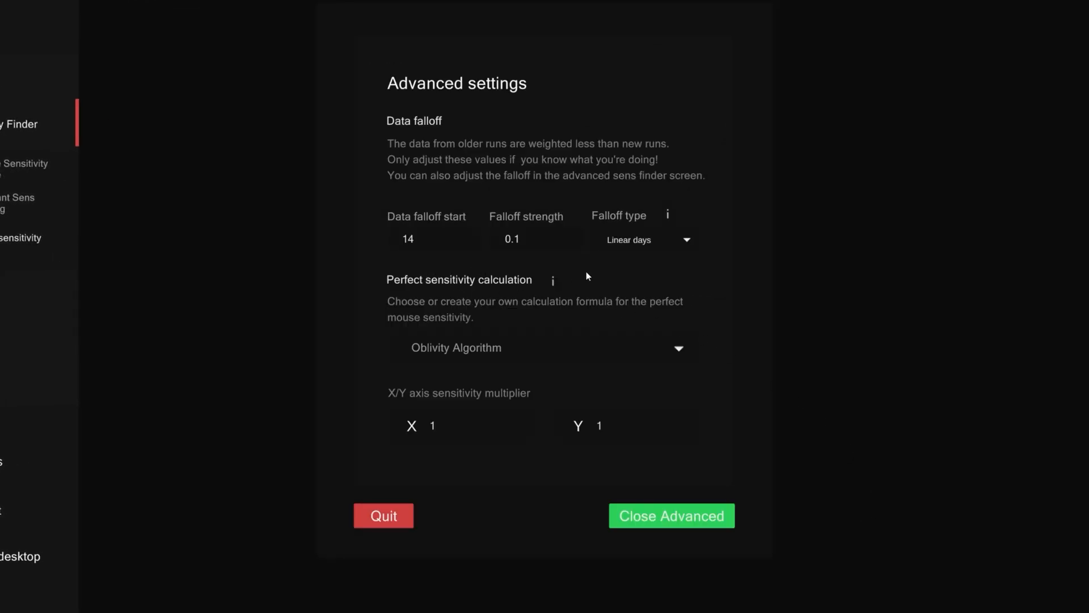
click(671, 515)
text(0.5)
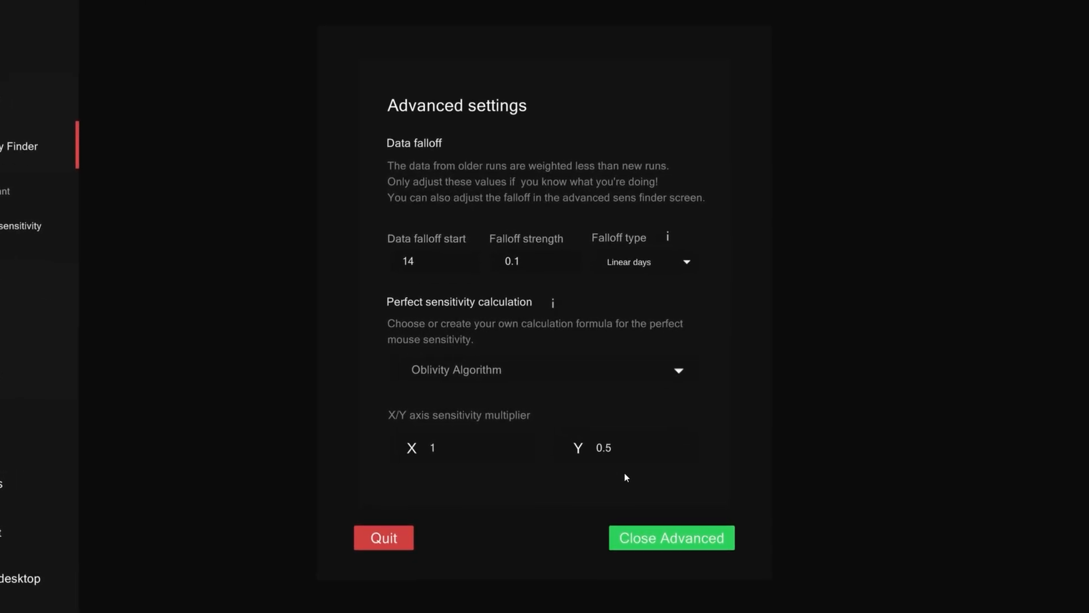
click(670, 537)
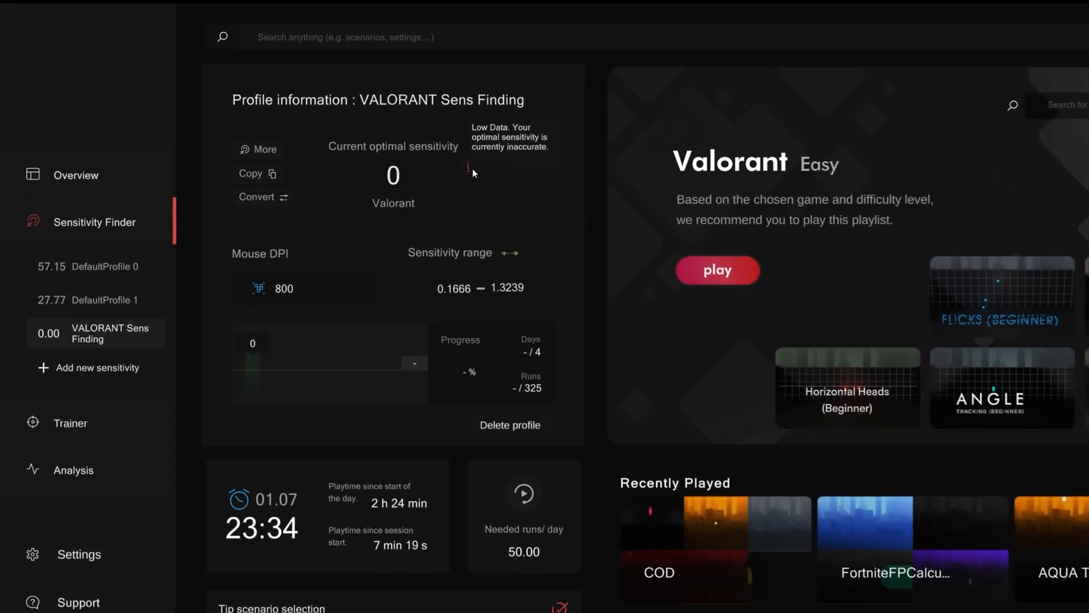
click(717, 270)
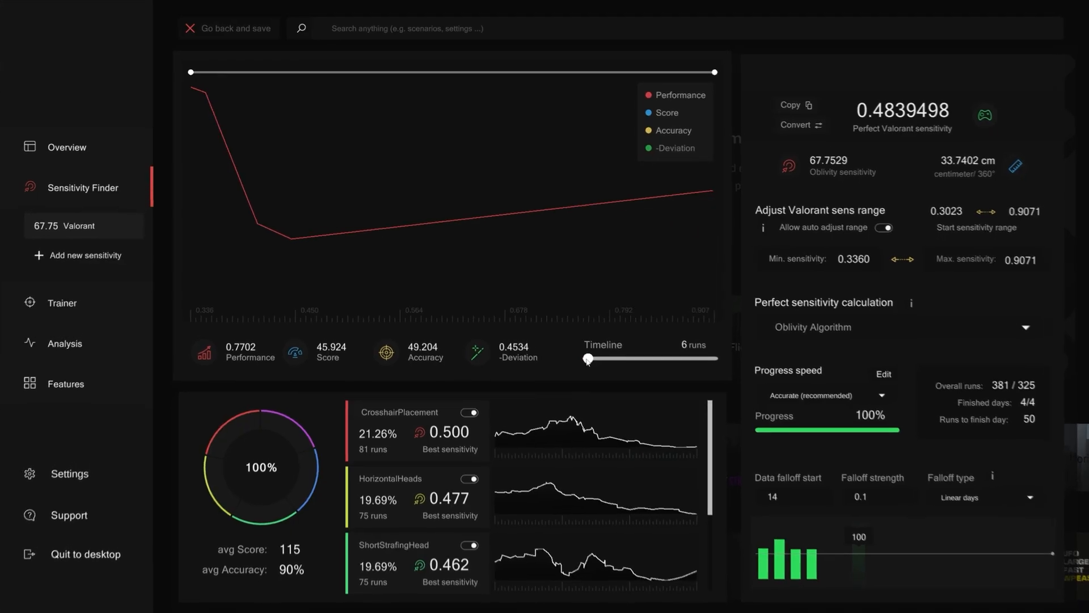
- Drag the graph timeline to replay the runs progressively
drag(587, 358, 792, 502)
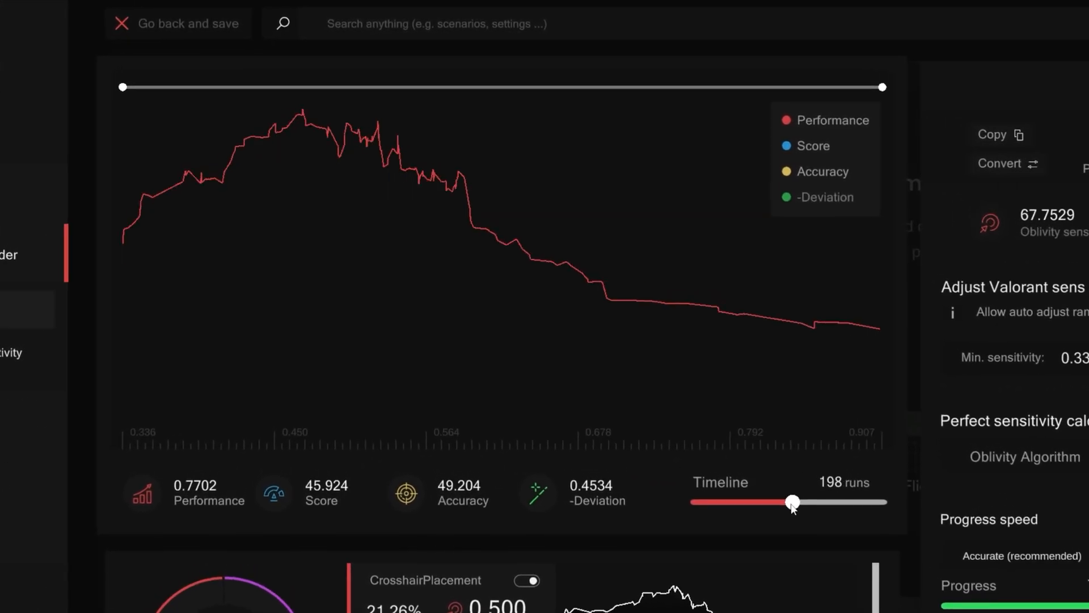
drag(793, 501, 883, 506)
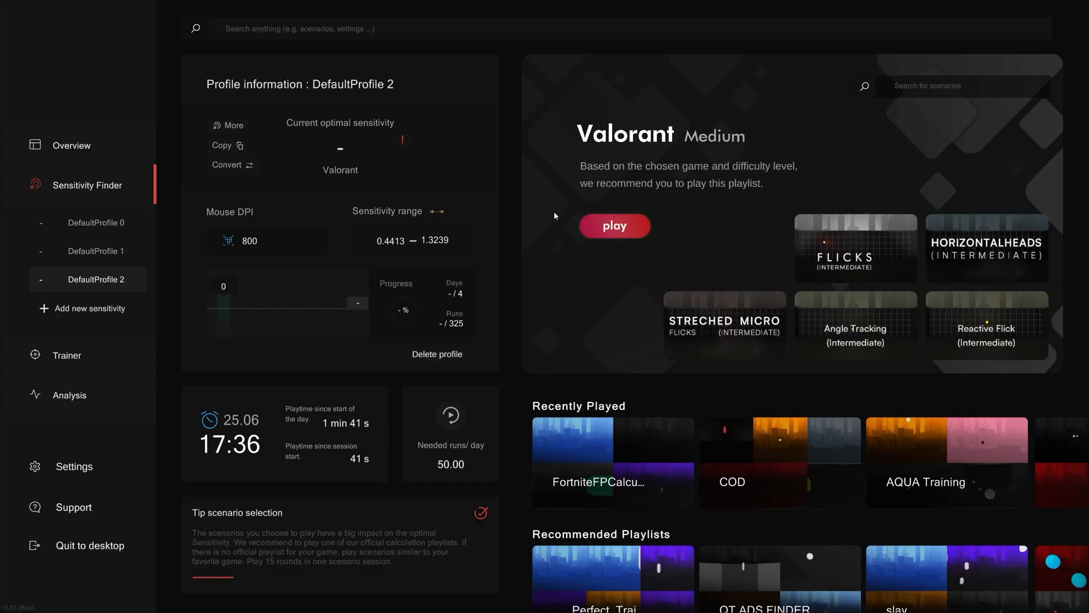
- Play the recommended playlist, shoot a target, then escape to the next scenario
click(613, 225)
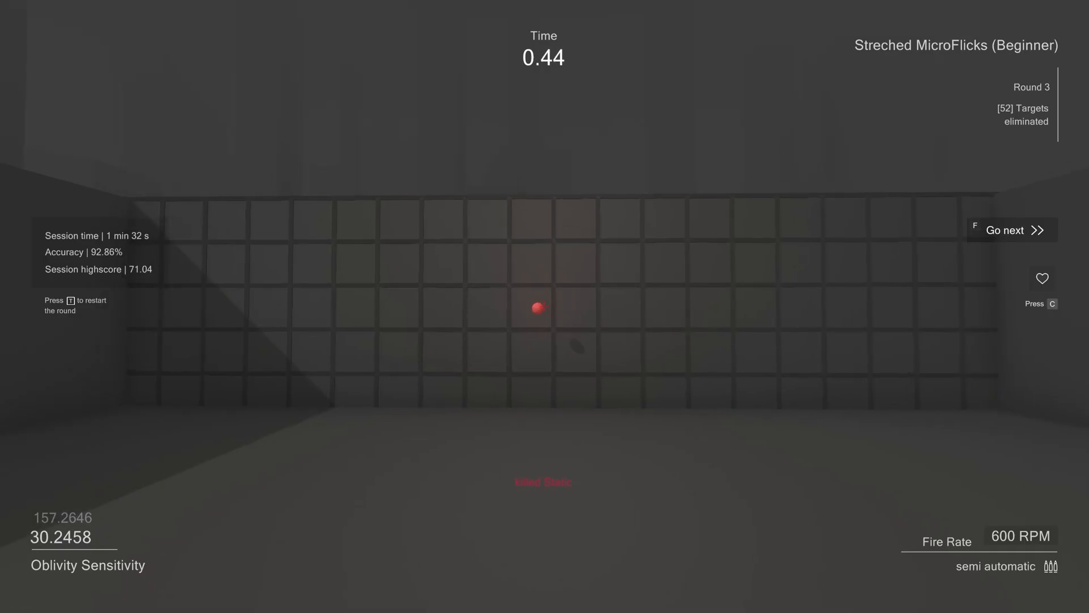
click(537, 308)
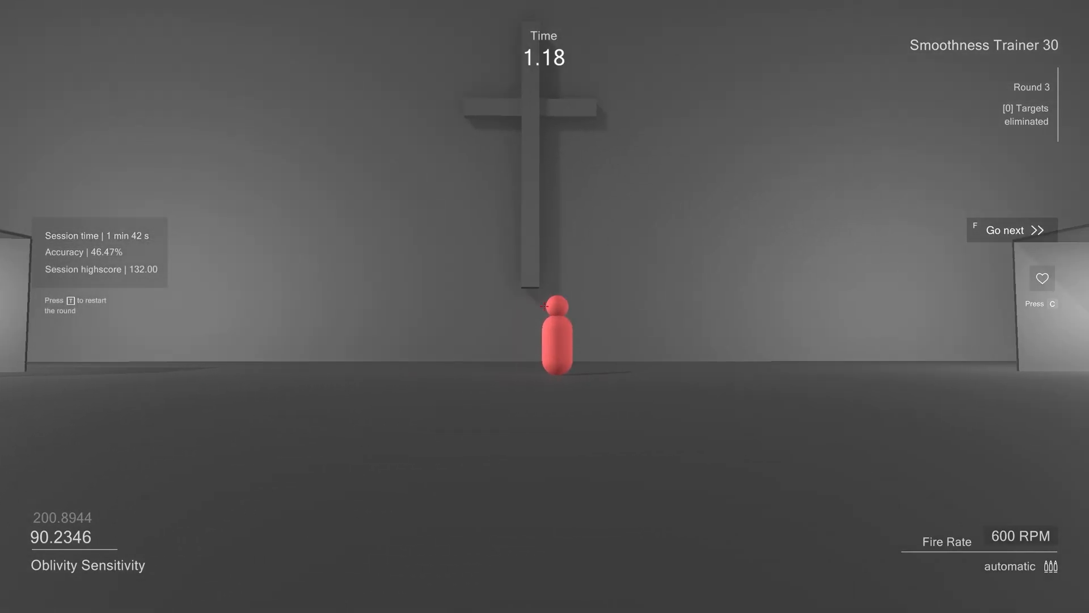
key(Escape)
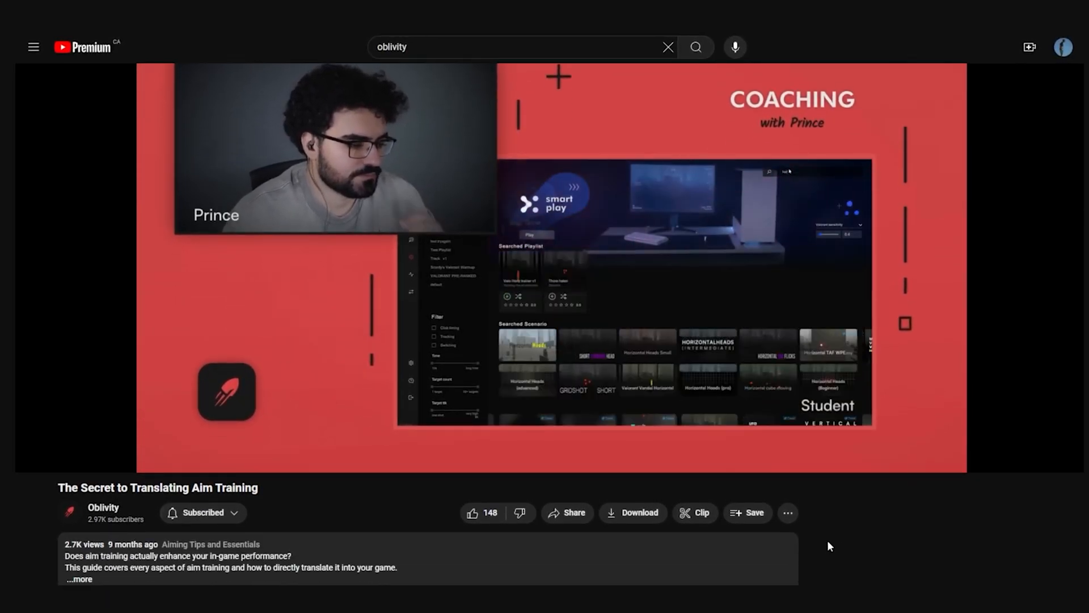
- Play the 'The Secret to Translating Aim Training' video
click(471, 512)
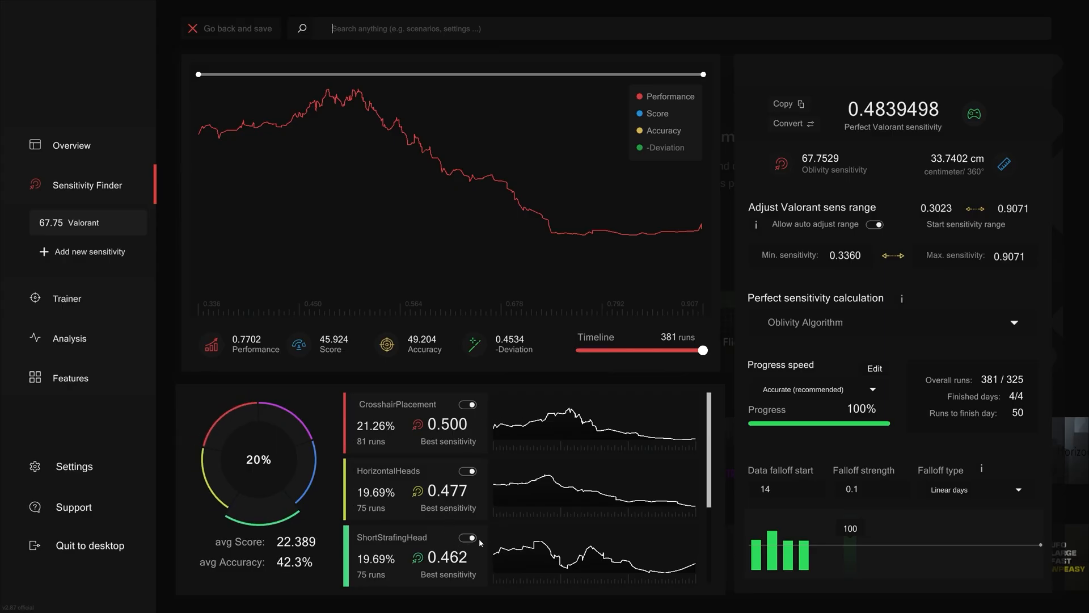
- Scroll down the Valorant profile's scenario list
scroll(down, 3)
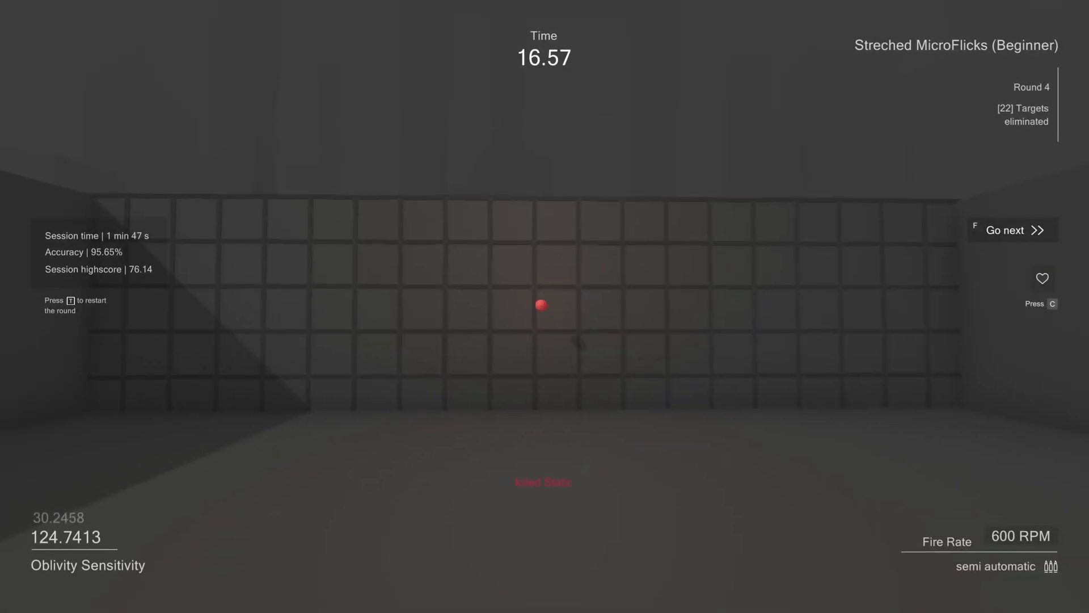
- Shoot the red target in a Streched MicroFlicks (Beginner) round
click(542, 304)
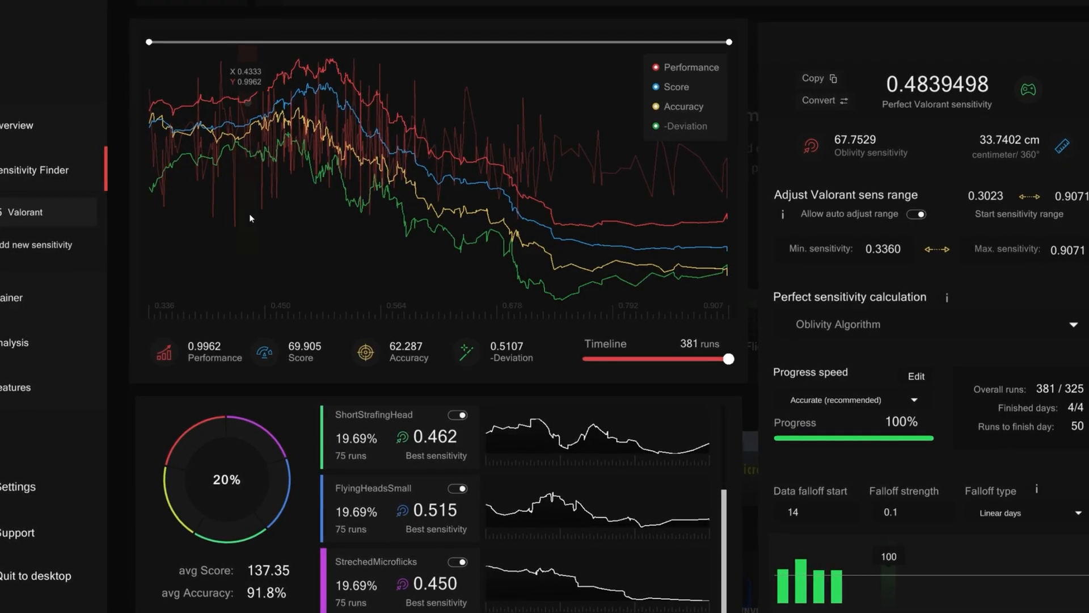
mouse_move(556, 240)
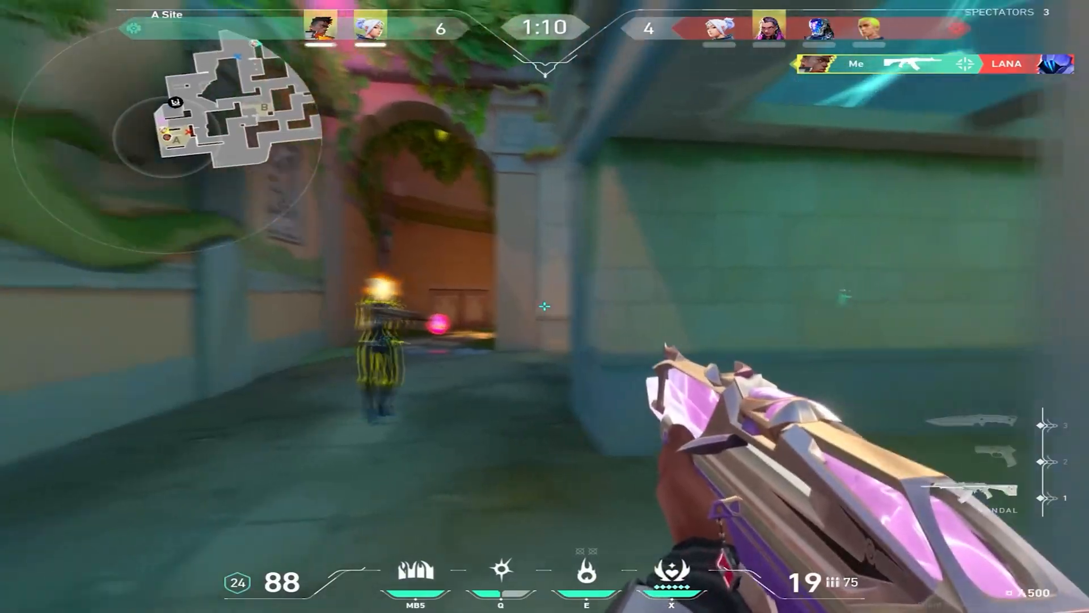
- Fire at the enemy player on A Site
click(545, 306)
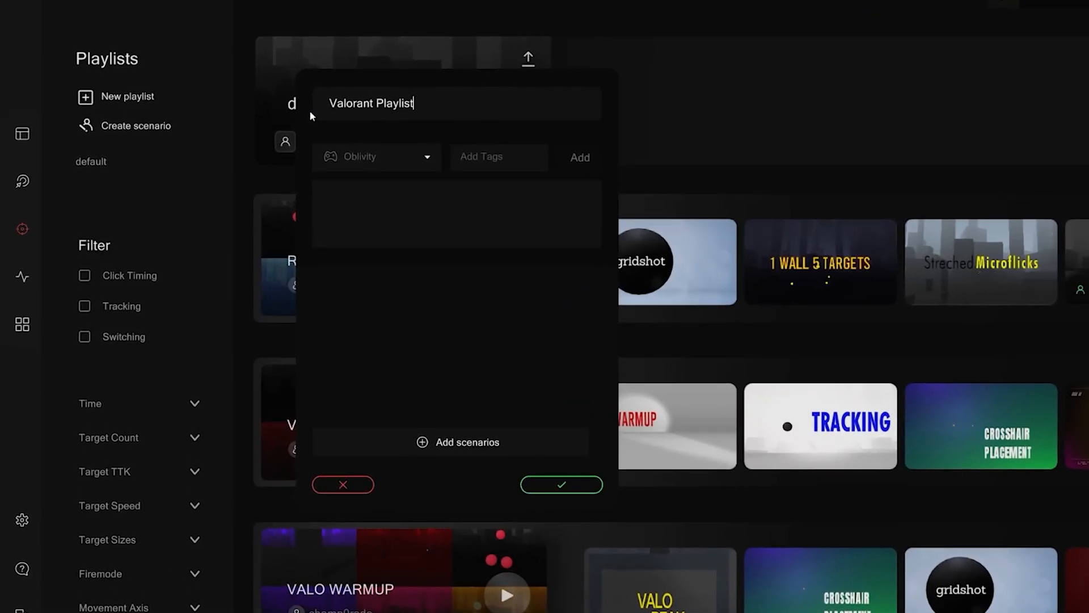
- Select the profile and open Advanced settings to show data falloff 14 and strength 0.1
click(449, 442)
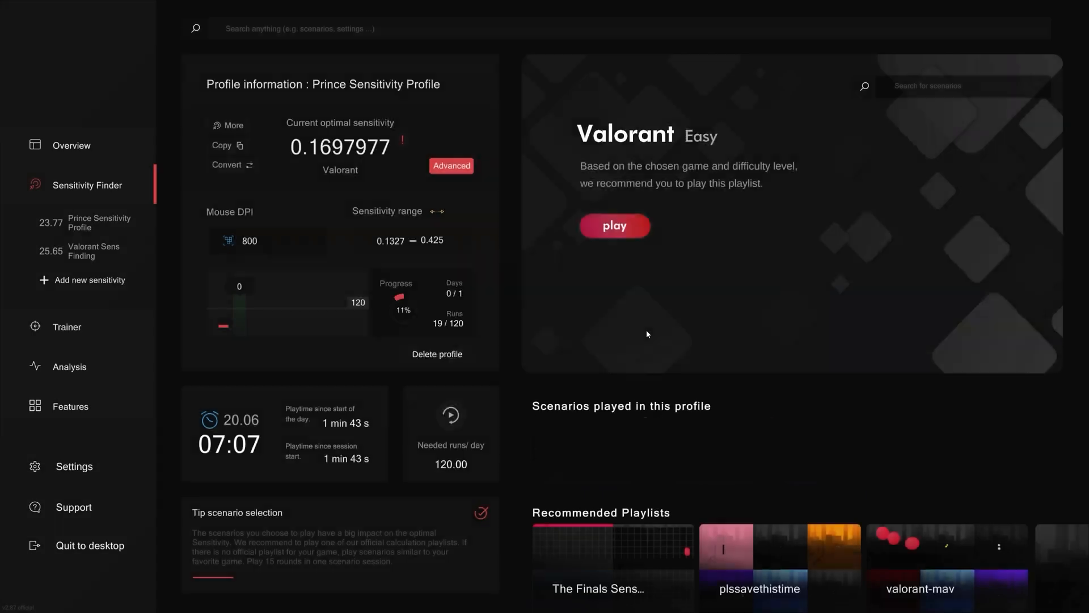
click(451, 165)
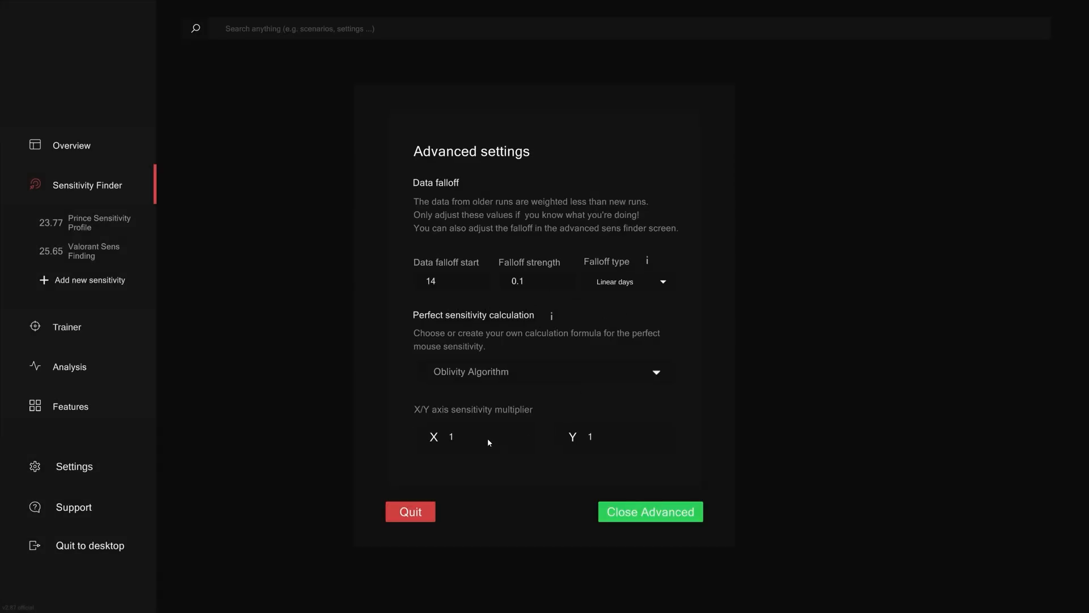